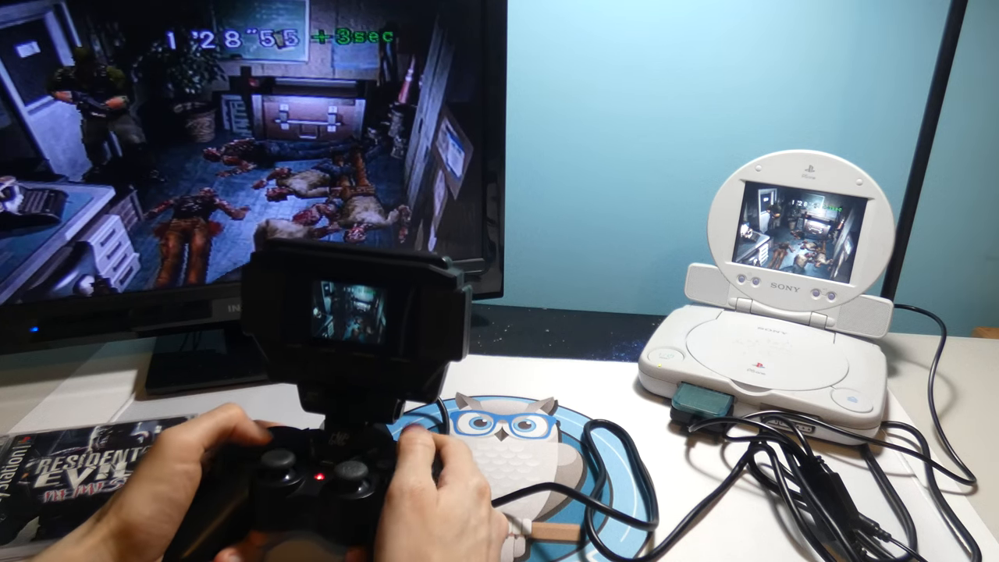
key("Escape")
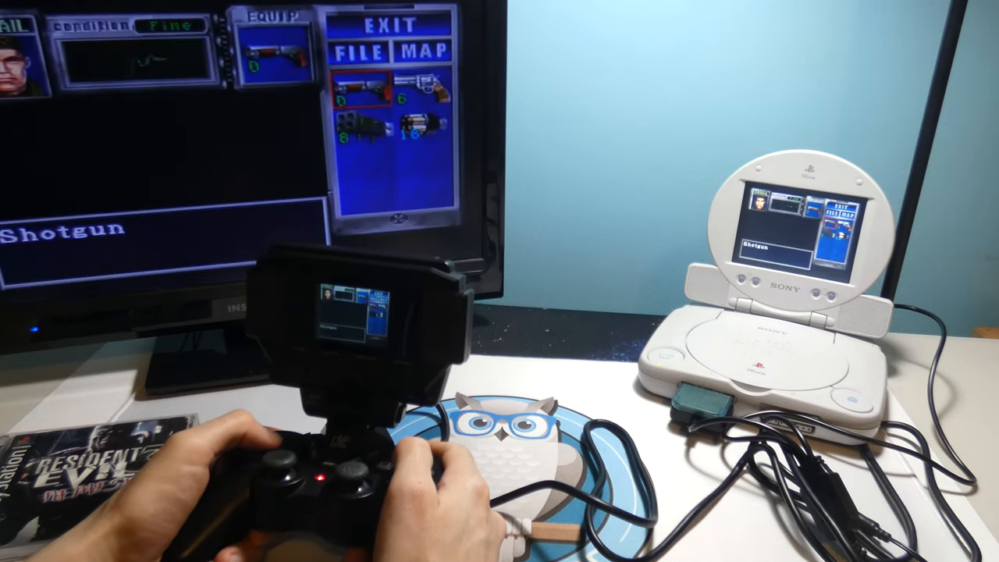